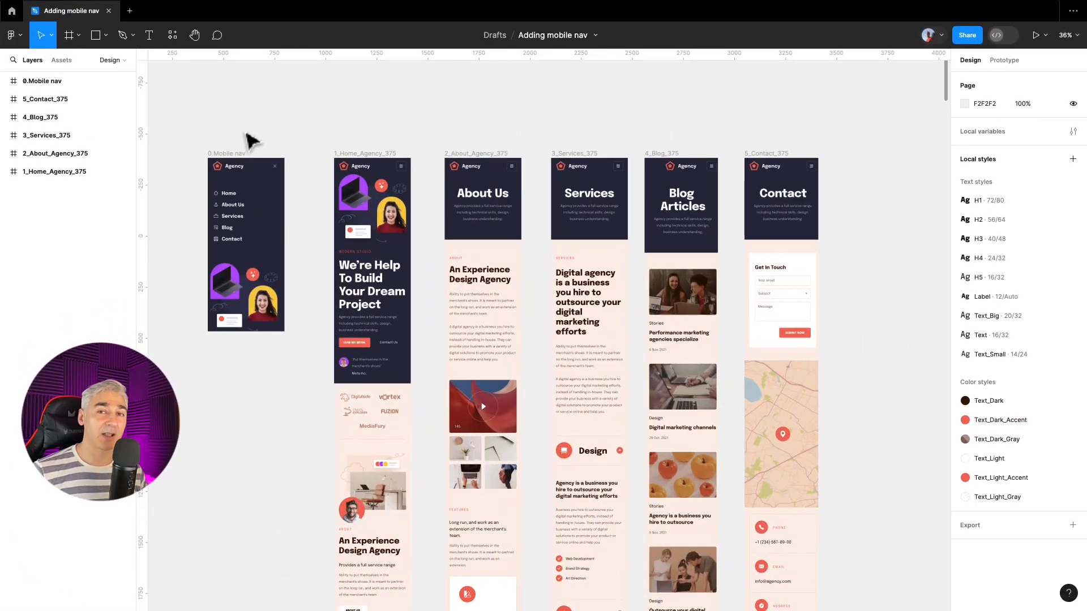
mouse_move(246, 146)
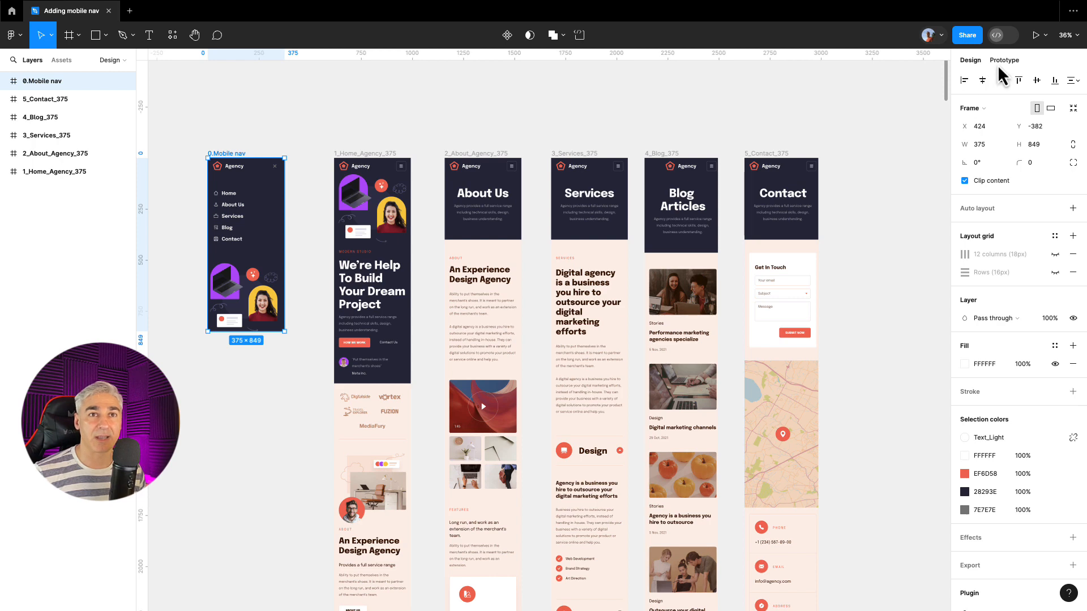
Show the 0.Mobile nav frame's prototype links to Home, About, Services, Blog and Contact.
left_click(1004, 60)
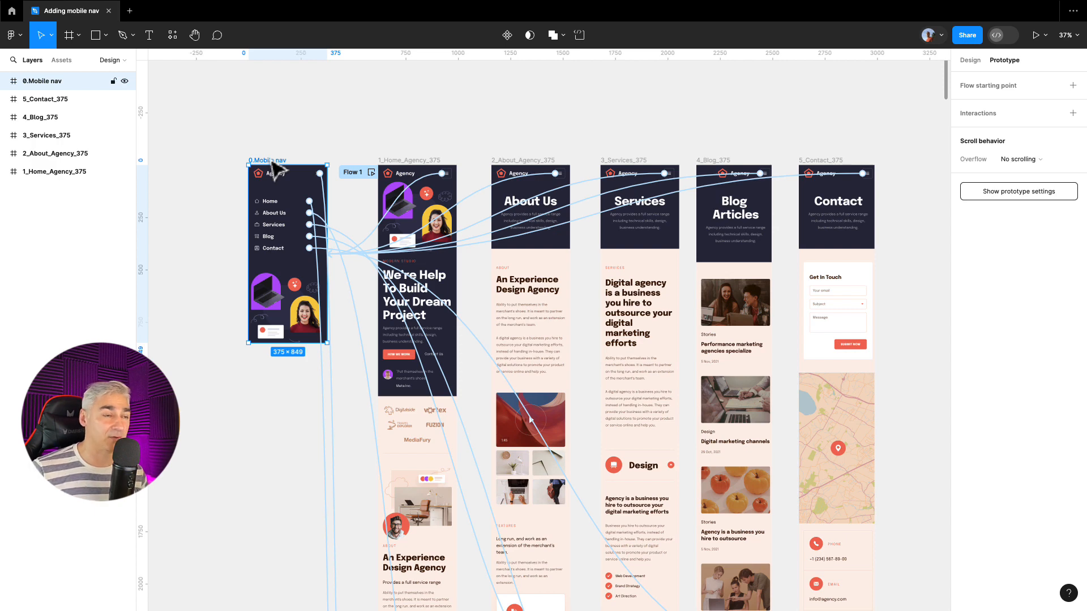
mouse_move(431, 113)
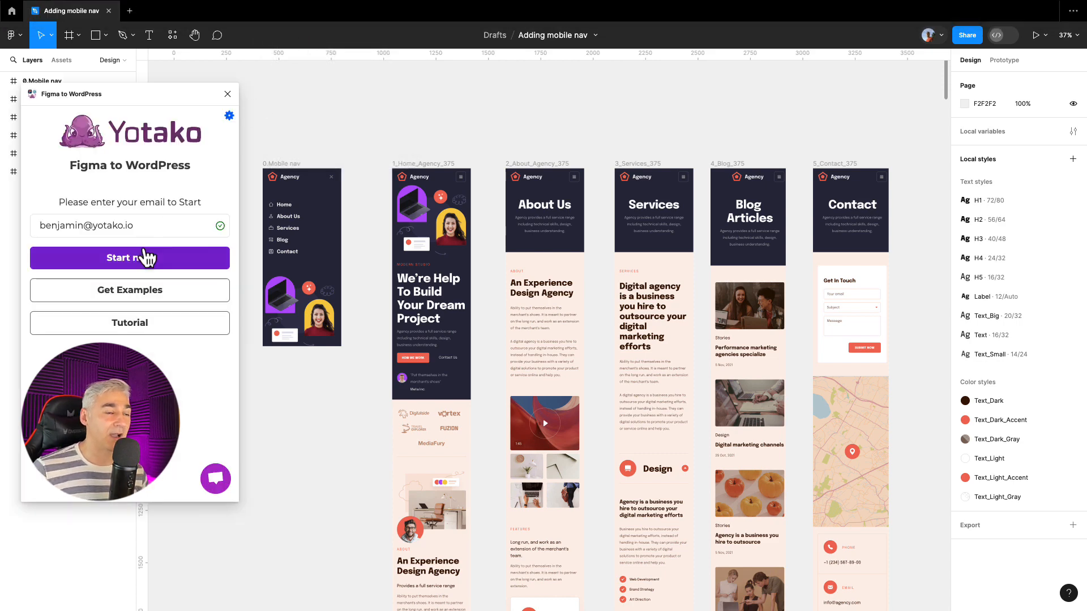
Begin the Yotako export with the email and submit the Figma file URL to create the website.
left_click(129, 258)
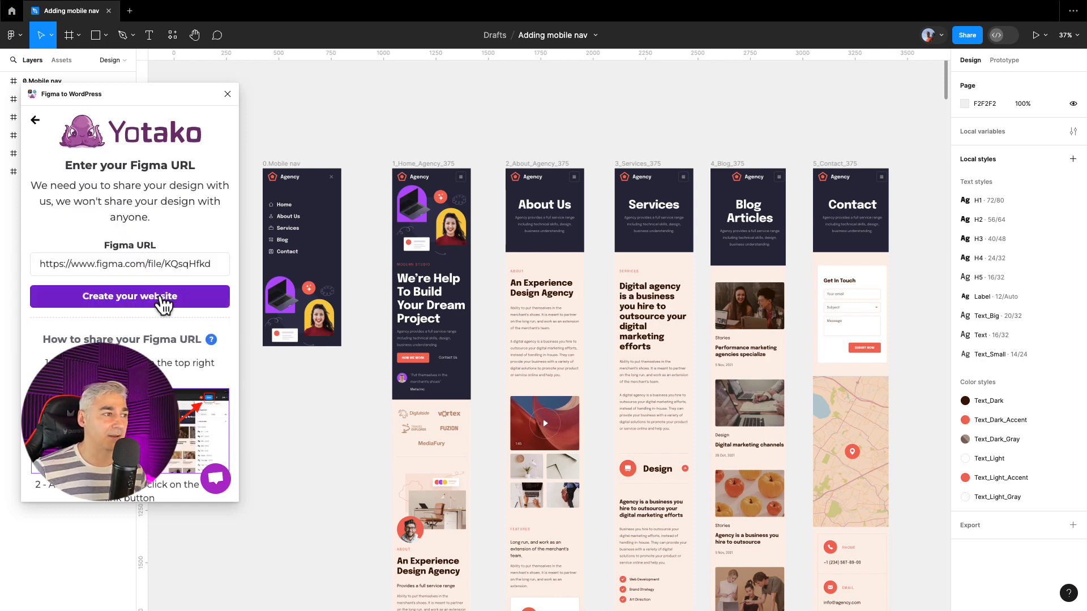
left_click(129, 297)
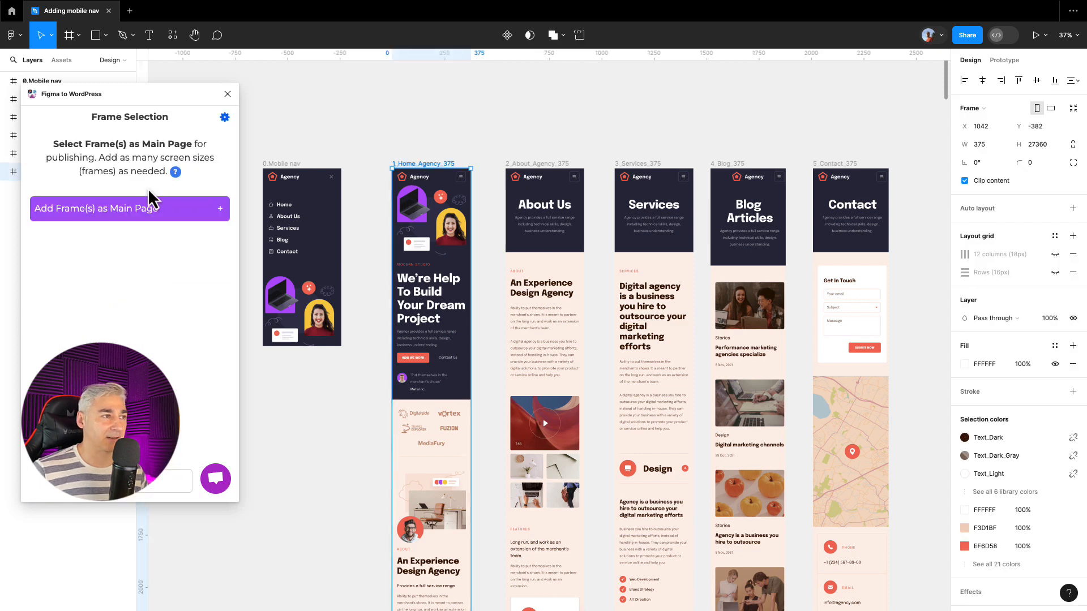
Make Home the main page and add the Mobile nav frame as another page.
left_click(129, 208)
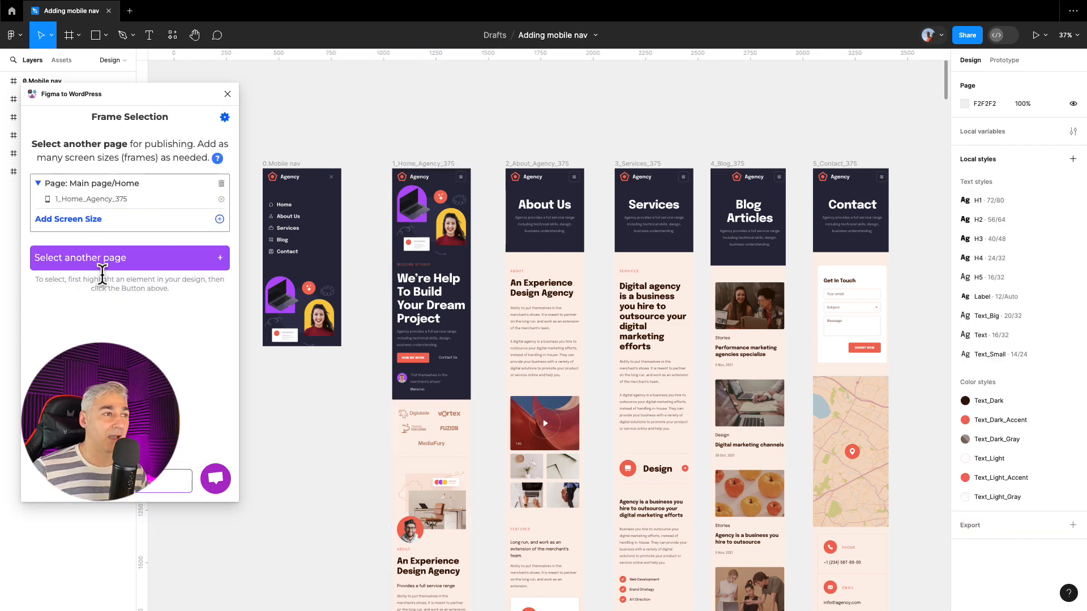
left_click(301, 257)
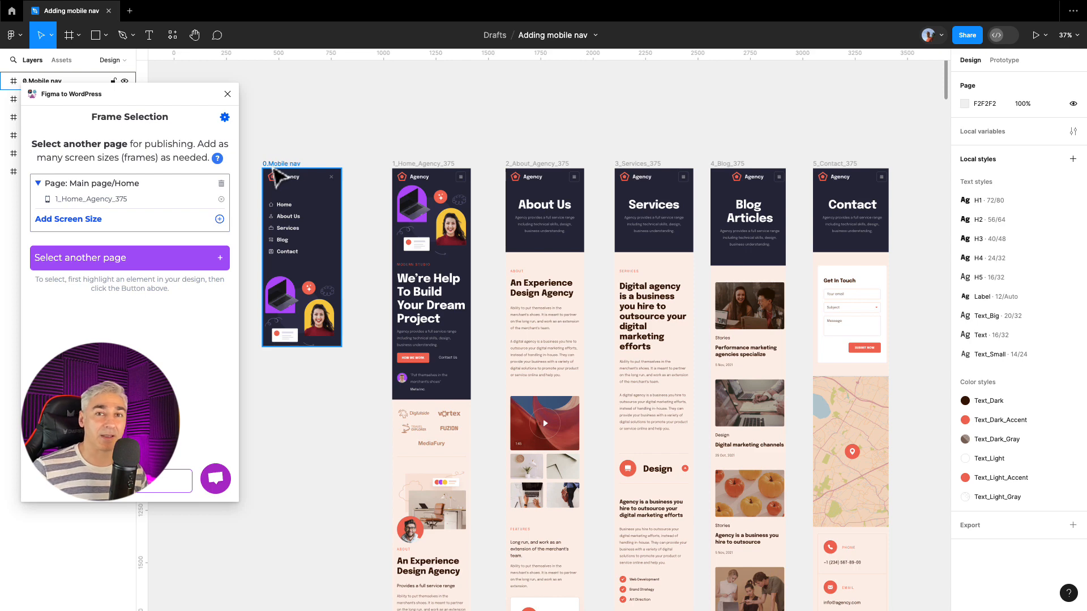
left_click(129, 257)
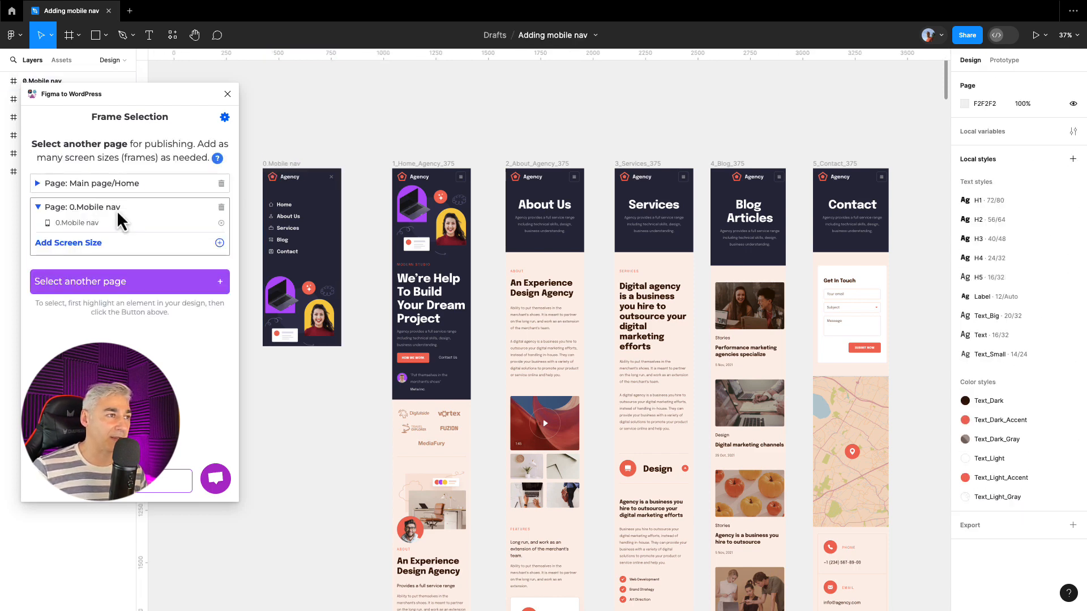
Add About as a normal page, then Services and Blog as further pages.
left_click(544, 163)
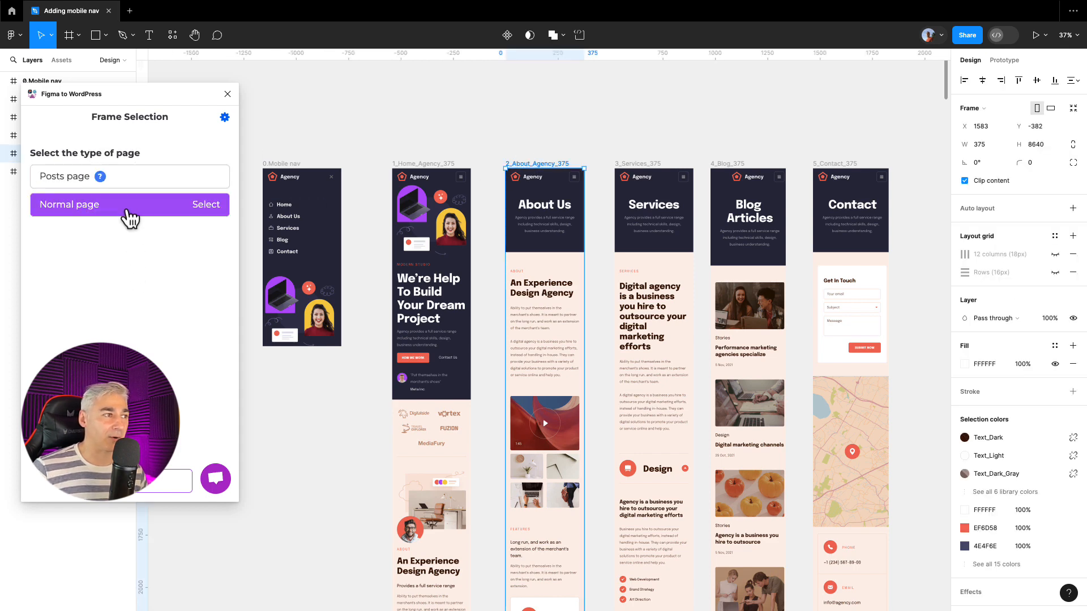
left_click(205, 205)
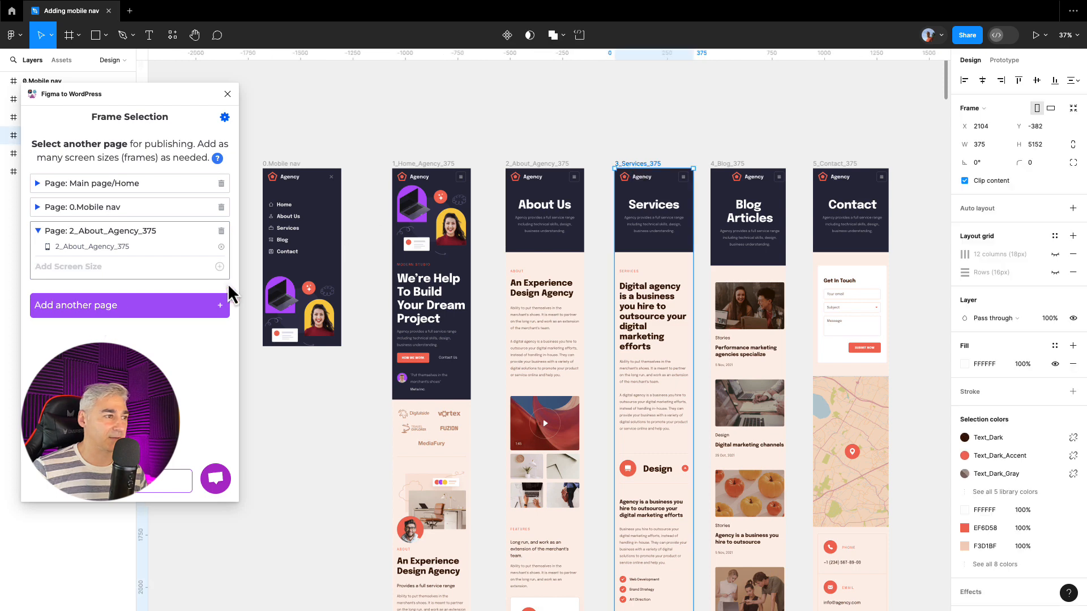
left_click(652, 163)
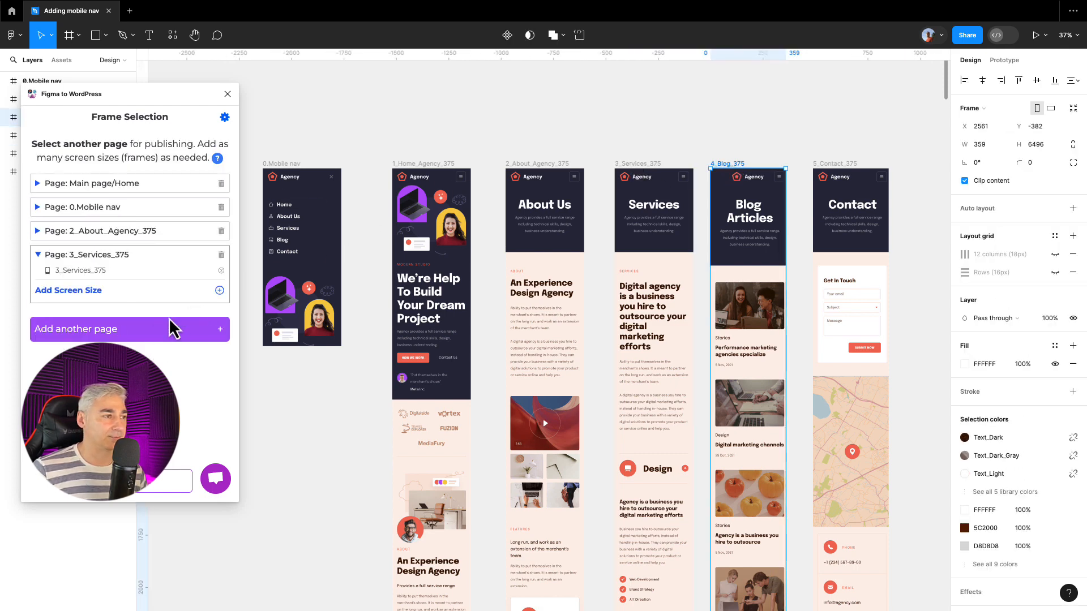
left_click(850, 208)
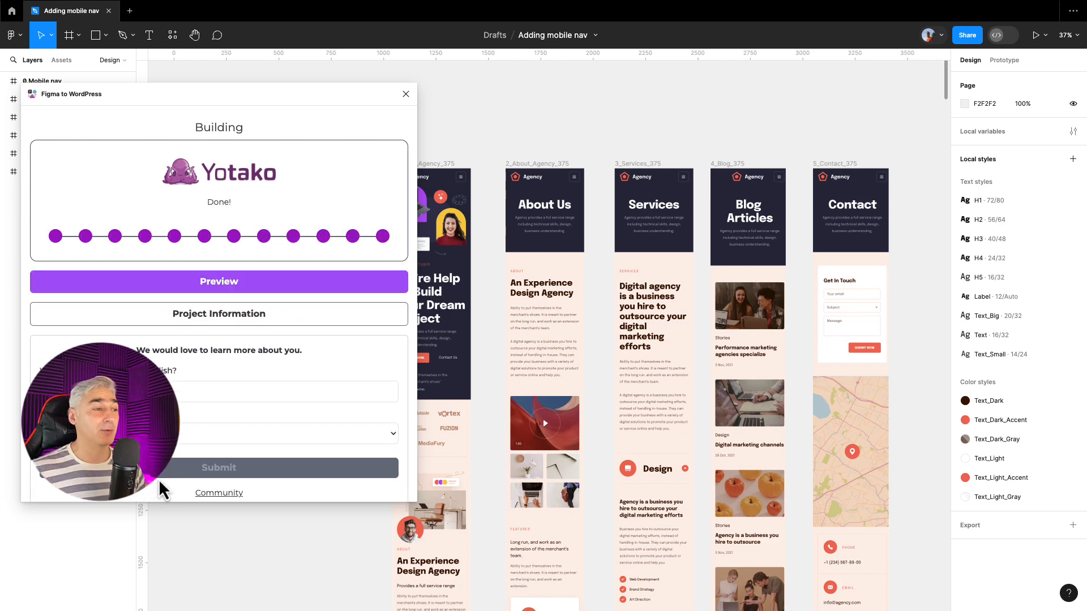
Launch the preview of the built WordPress site once building shows Done.
left_click(218, 282)
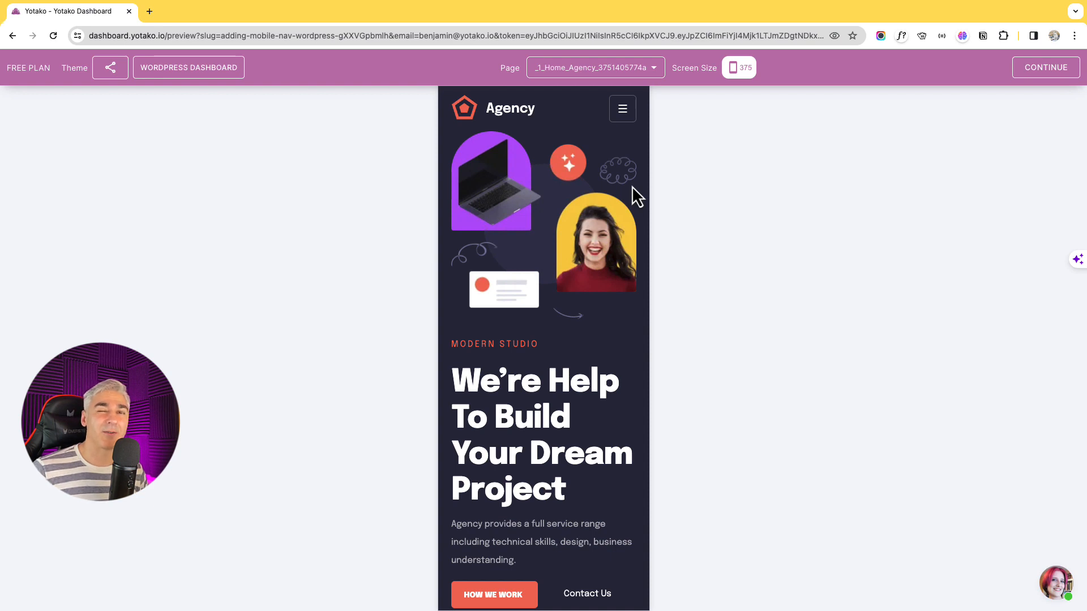
mouse_move(634, 98)
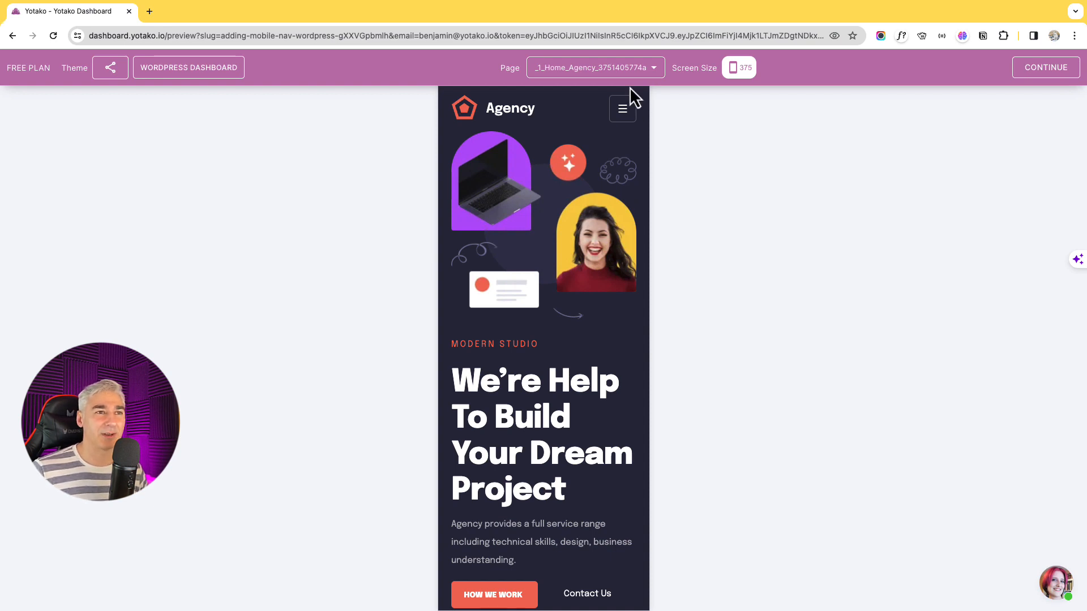
left_click(622, 108)
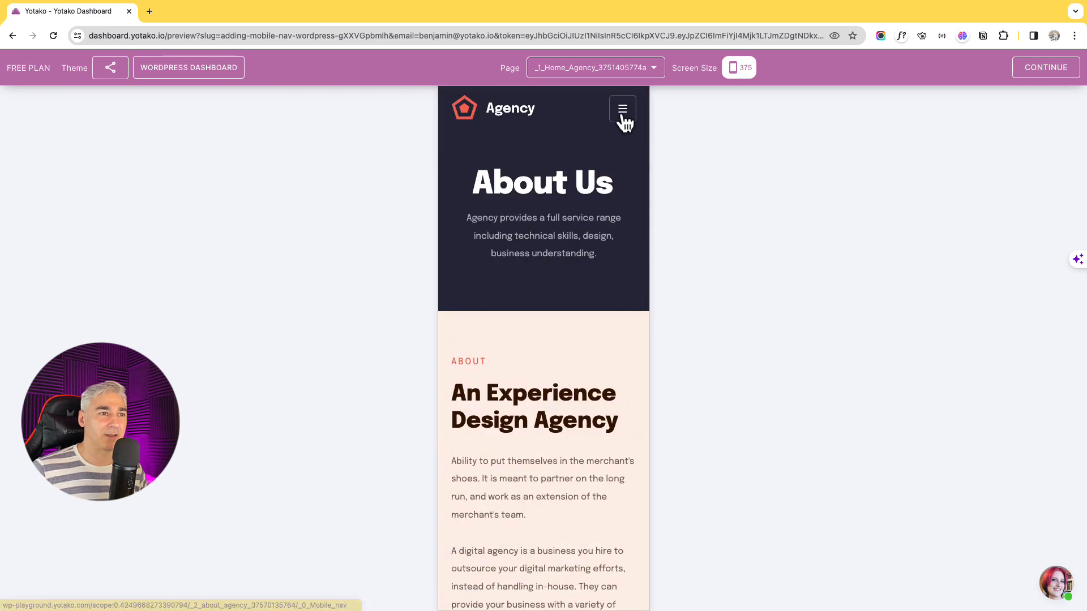
left_click(621, 108)
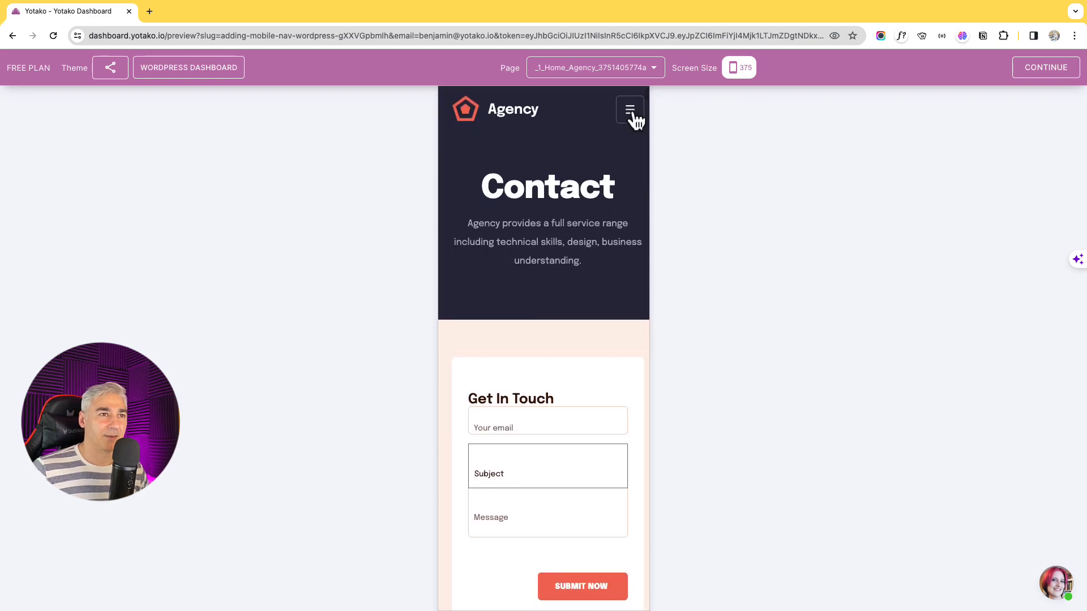
left_click(628, 109)
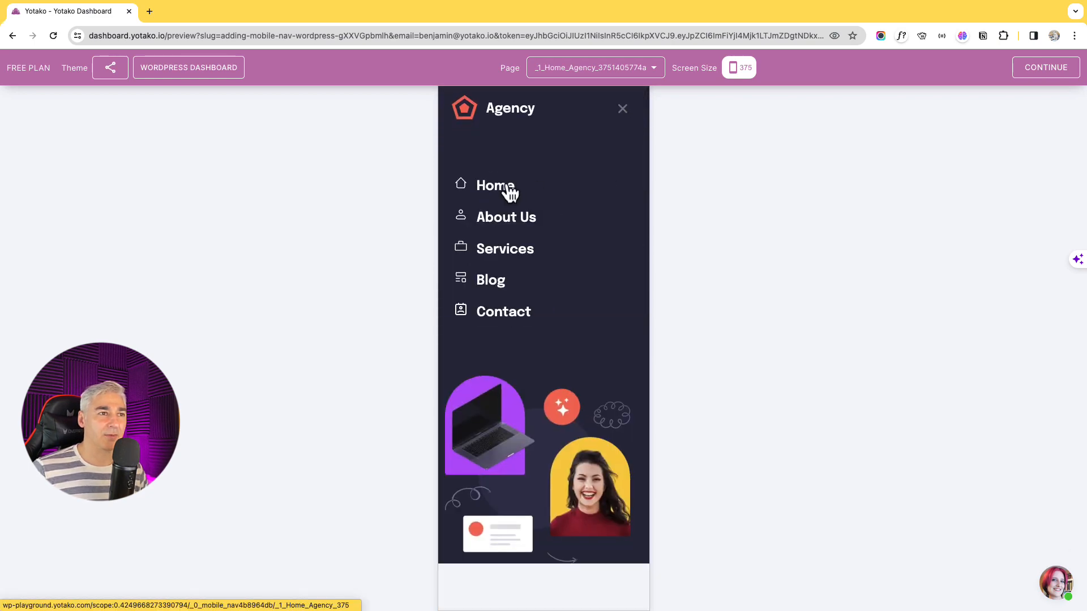
left_click(622, 108)
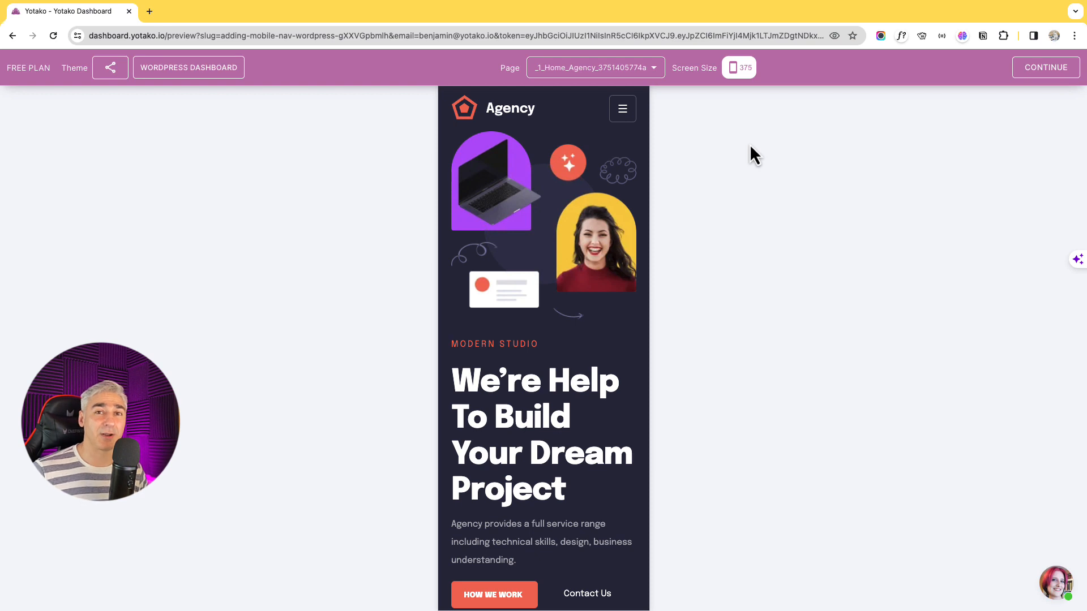